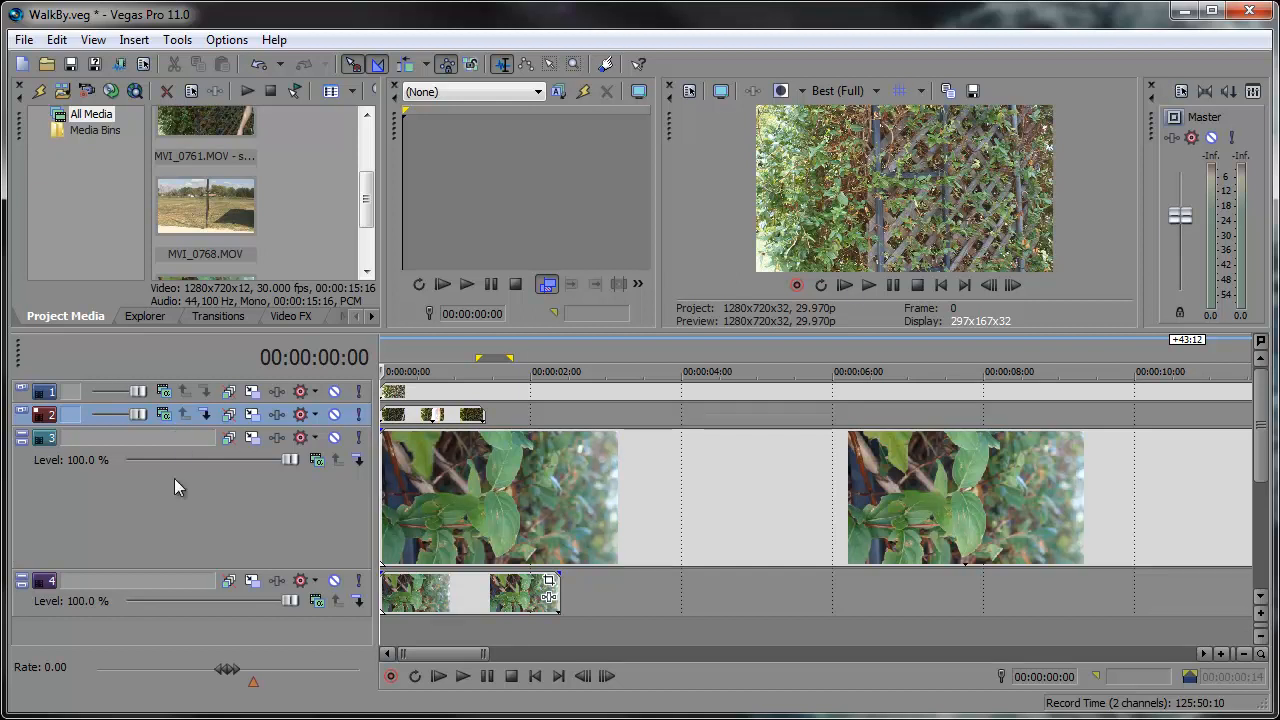
{"action": "mouse_move", "coordinate": [136, 470]}
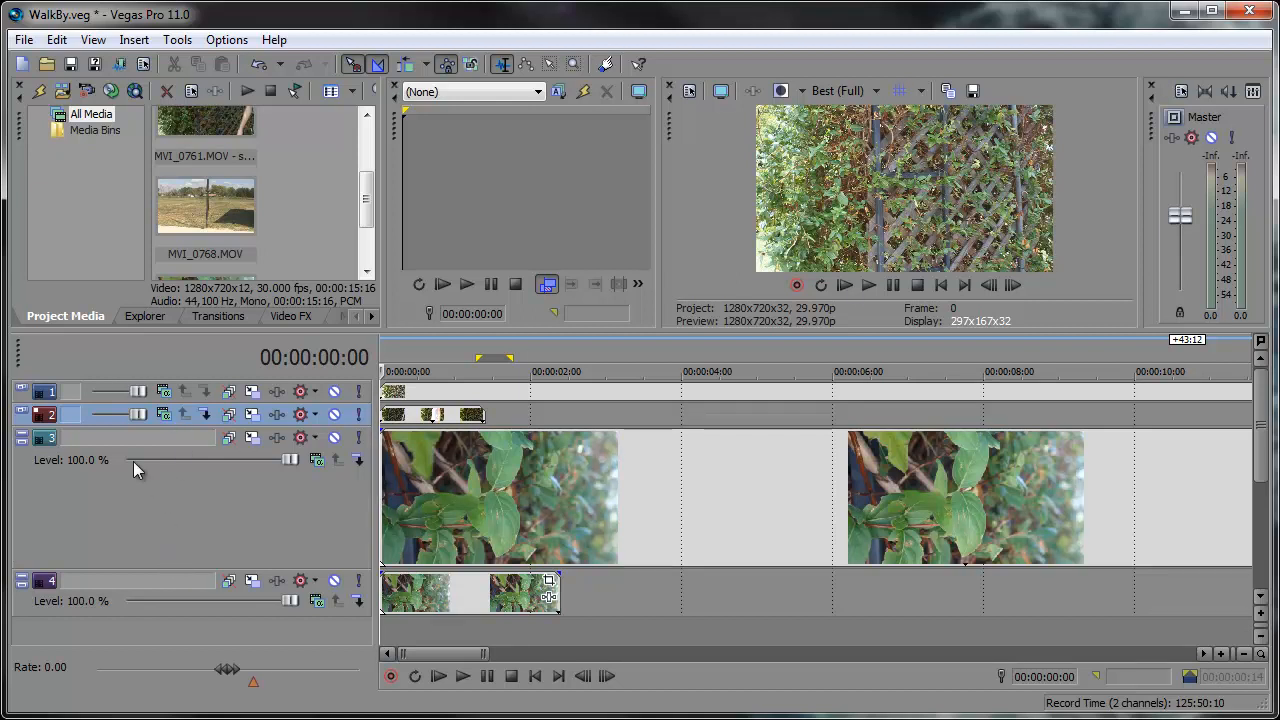